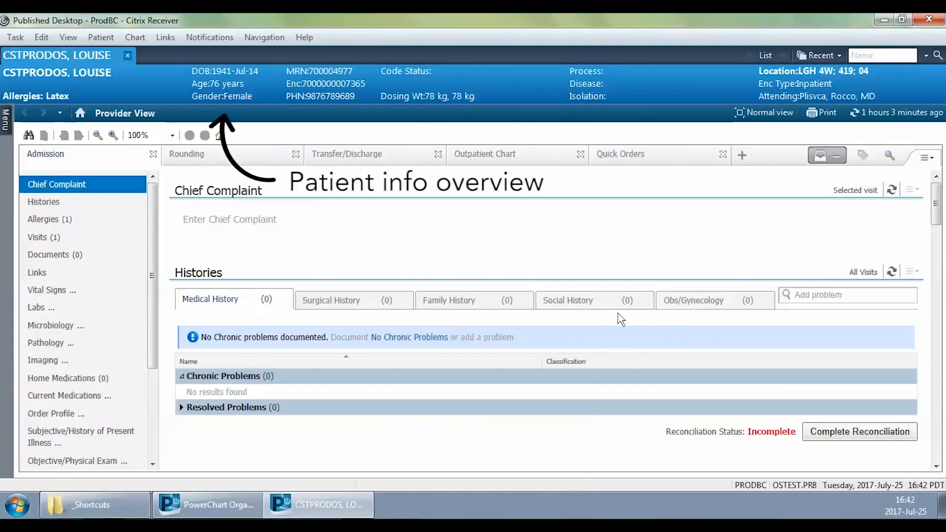
Switch the Provider View to the Quick Orders page of PowerPlans, medications, labs and imaging.
left_click(358, 219)
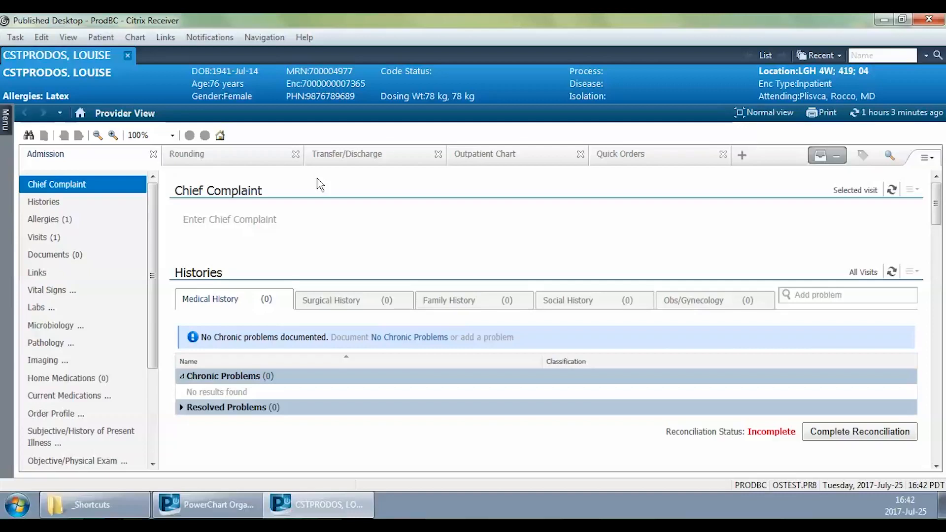
left_click(619, 153)
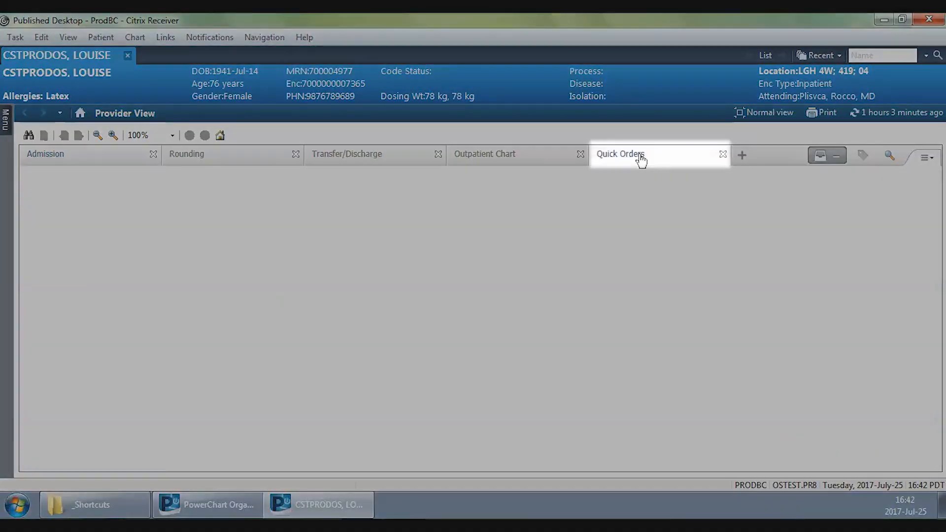
left_click(619, 154)
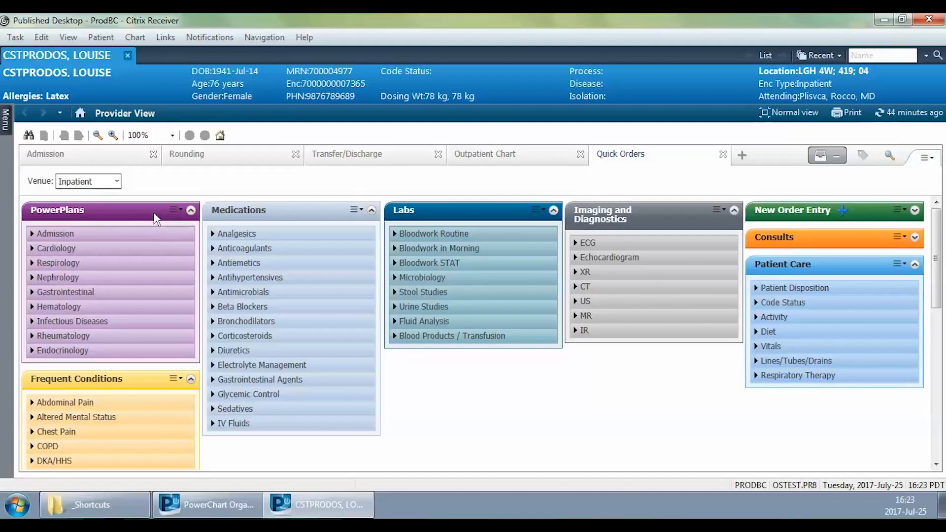
mouse_move(158, 216)
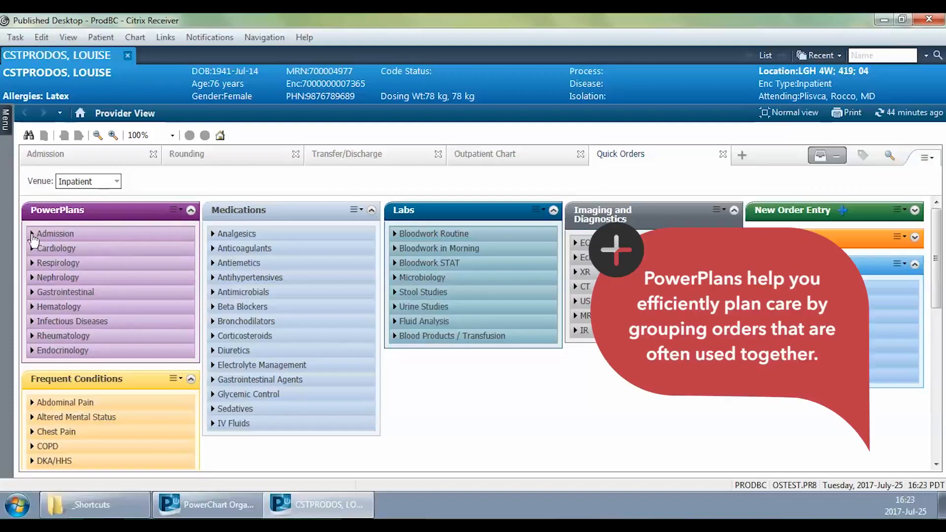
Choose MED General Medicine Admission (Prototype) from the Admission PowerPlans group.
left_click(54, 234)
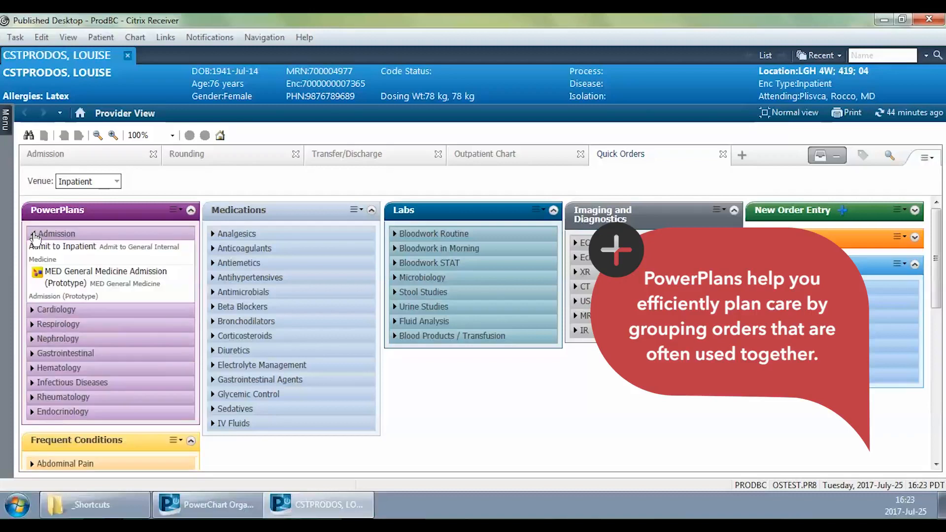
mouse_move(105, 277)
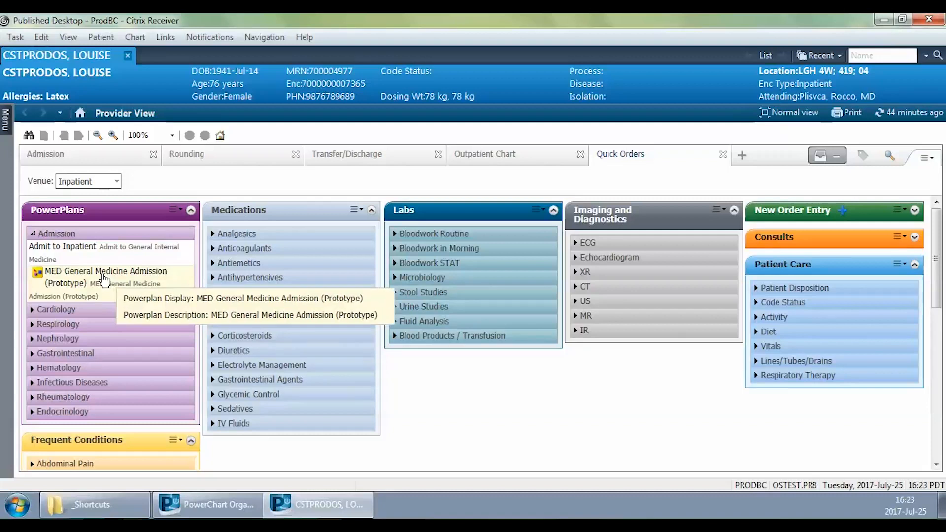
left_click(105, 272)
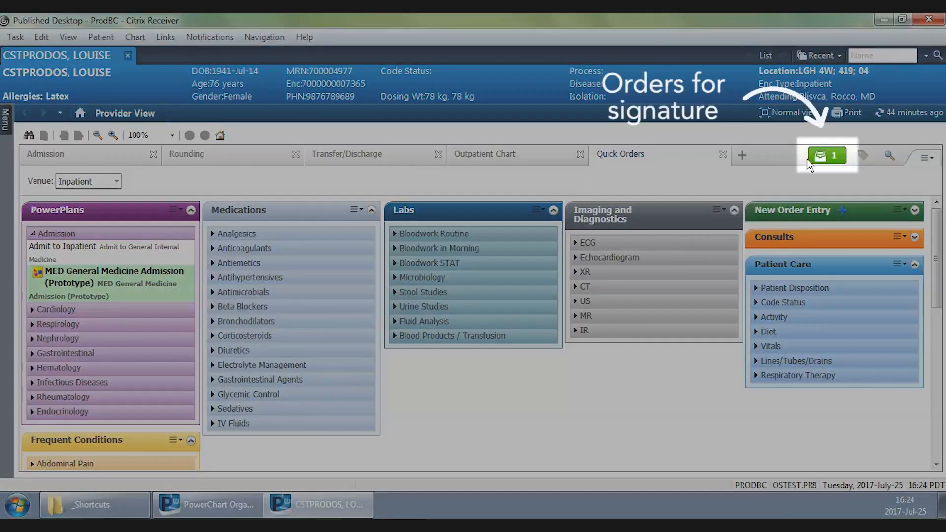
mouse_move(826, 156)
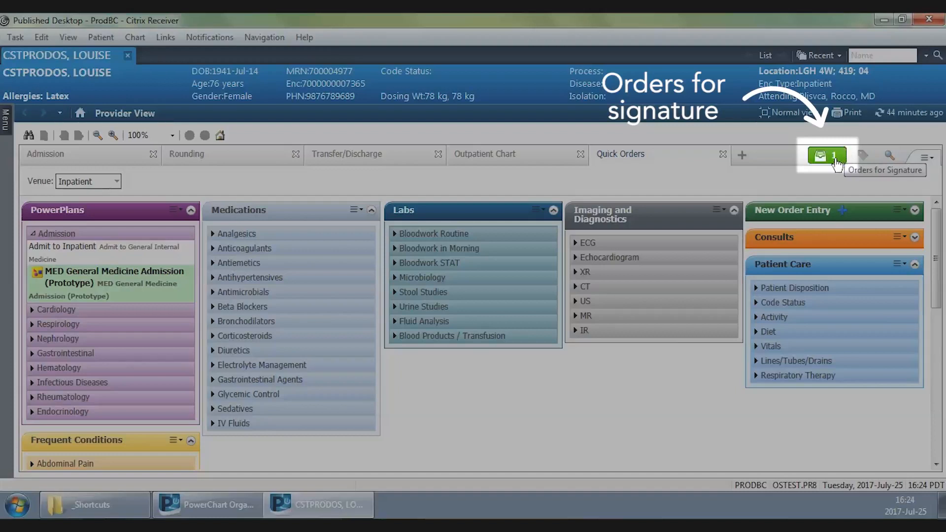
Show the Orders for Signature list containing the General Medicine Admission plan.
left_click(827, 155)
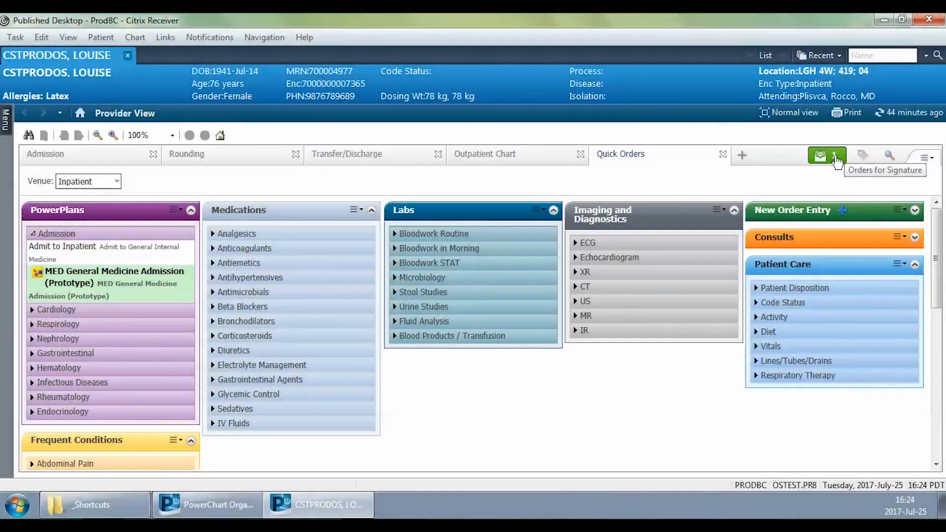
left_click(827, 155)
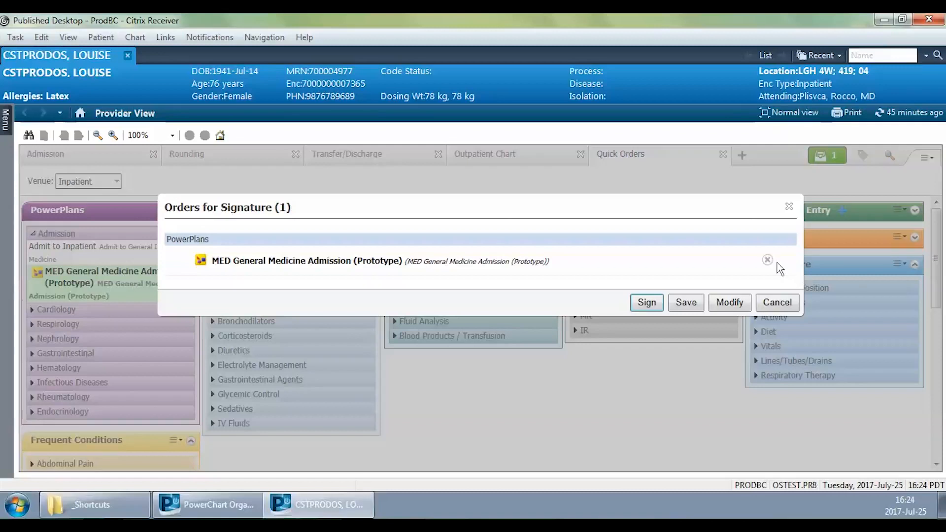
mouse_move(365, 251)
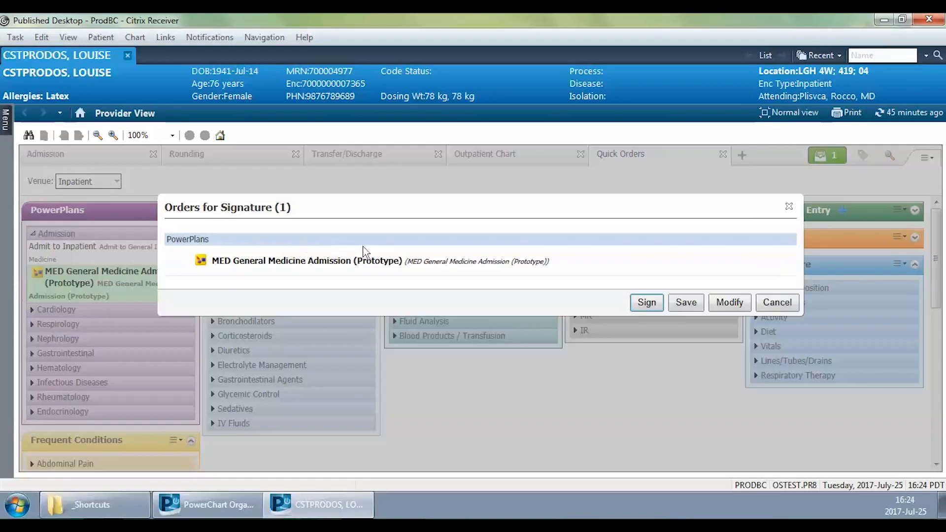
mouse_move(295, 360)
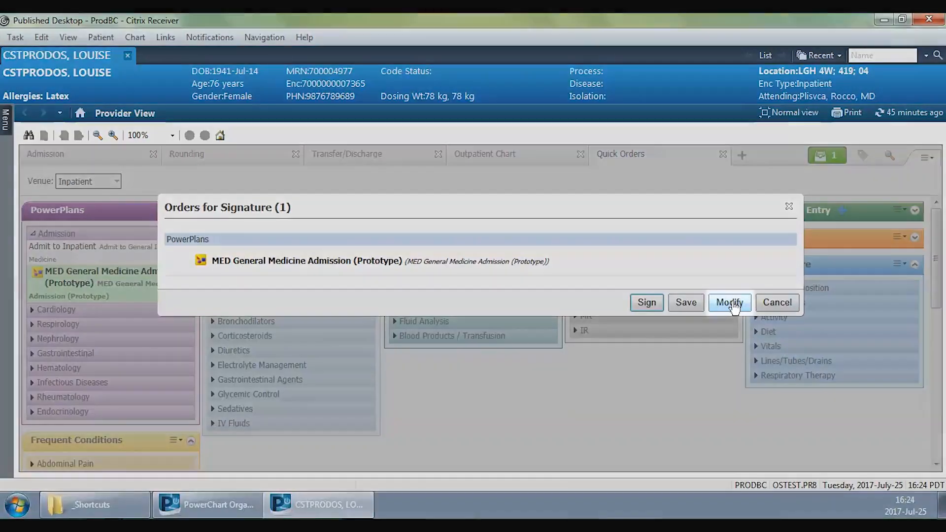
mouse_move(728, 302)
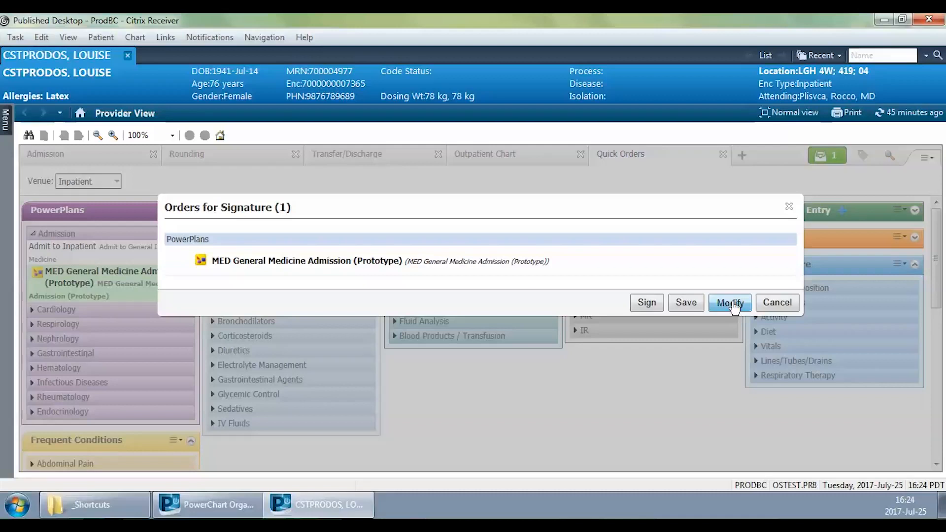
Modify the plan to review its Planned Pending component orders.
left_click(729, 302)
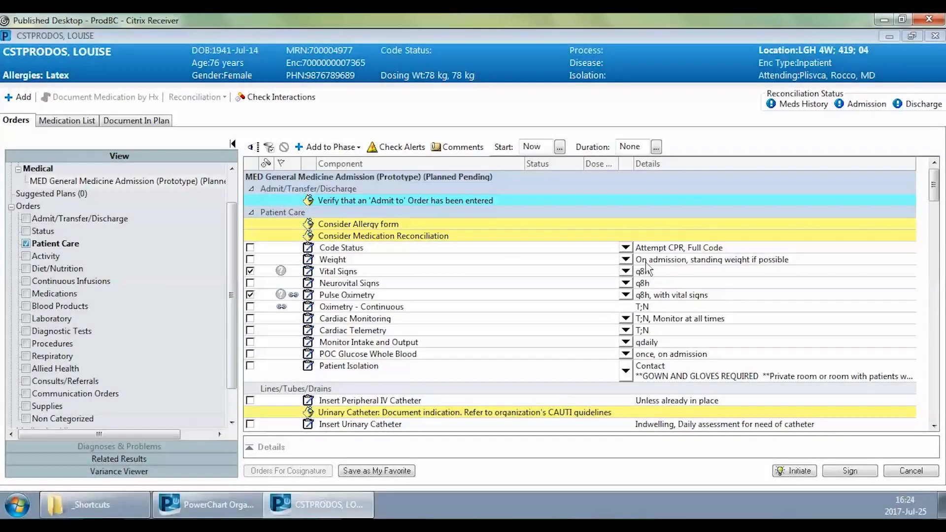
left_click(232, 143)
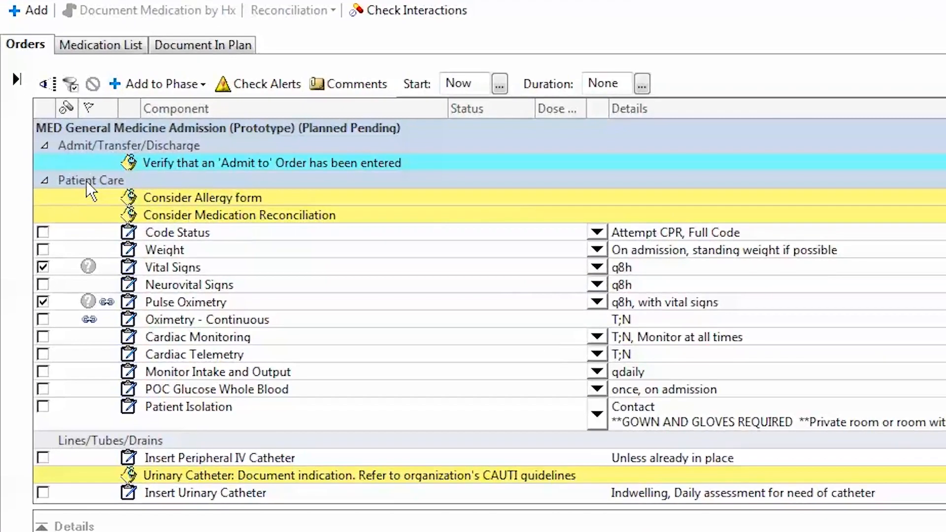
mouse_move(184, 421)
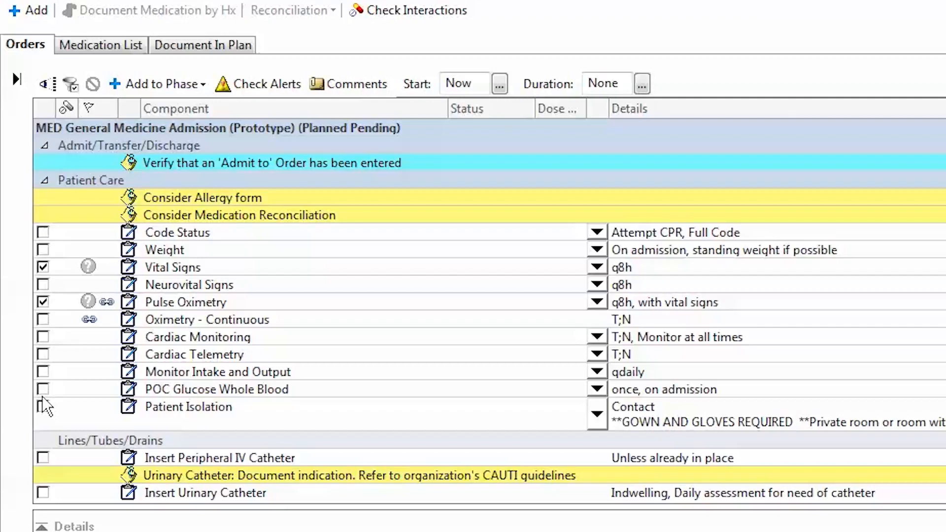
mouse_move(344, 221)
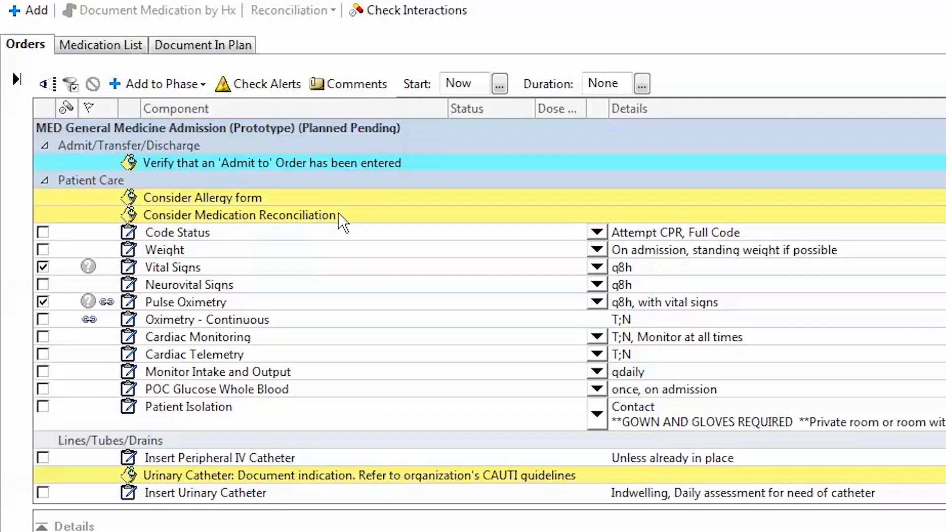
mouse_move(161, 227)
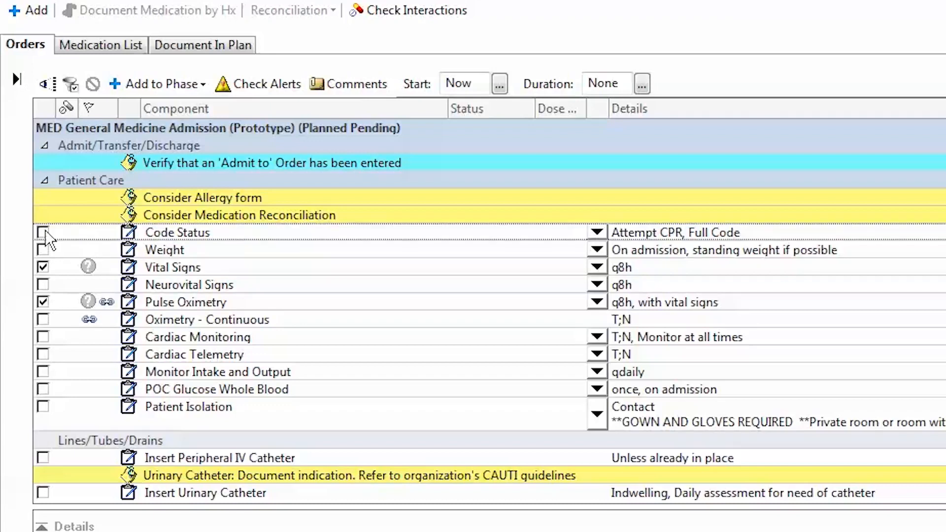
Include Code Status in the plan, keeping its detail as Attempt CPR, Full Code.
left_click(42, 233)
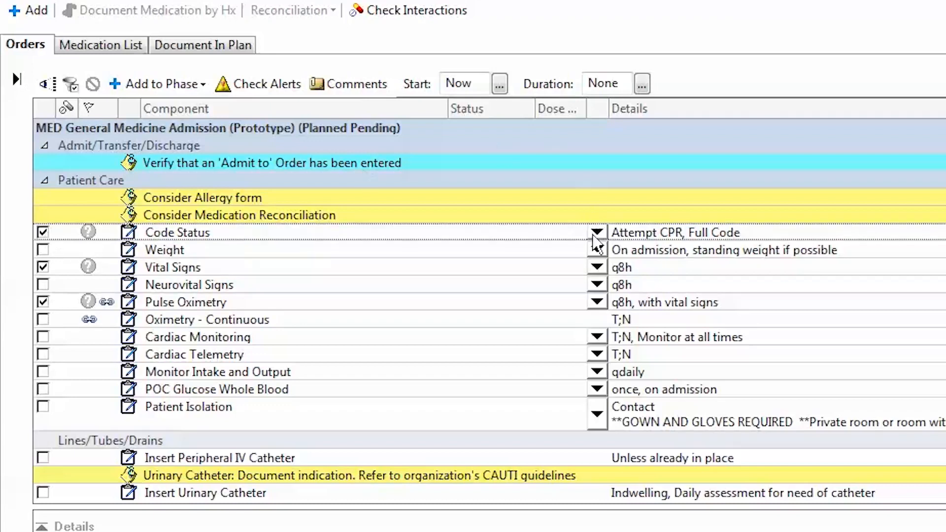
left_click(597, 232)
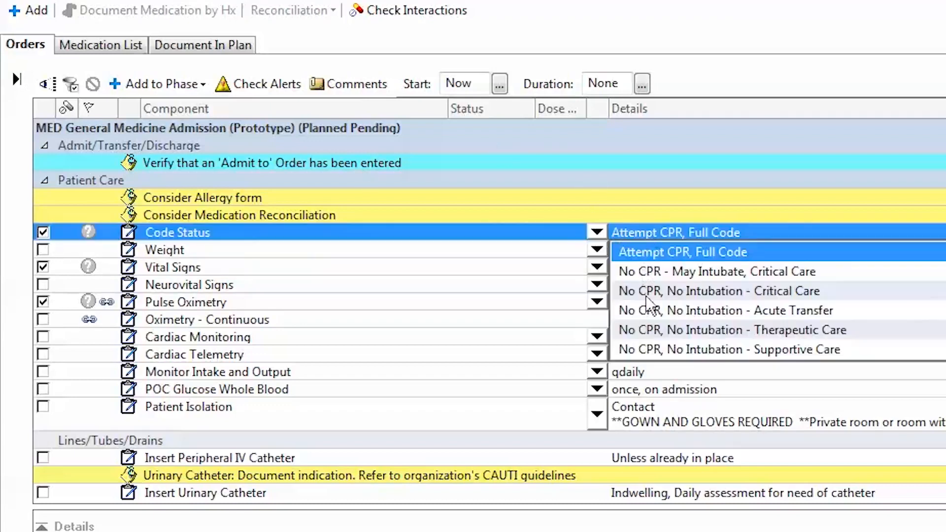
mouse_move(602, 224)
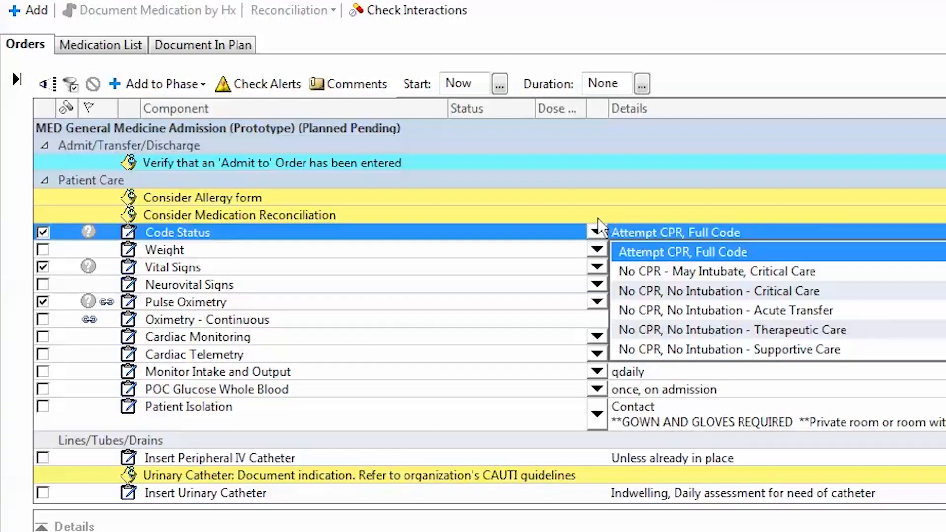
left_click(682, 251)
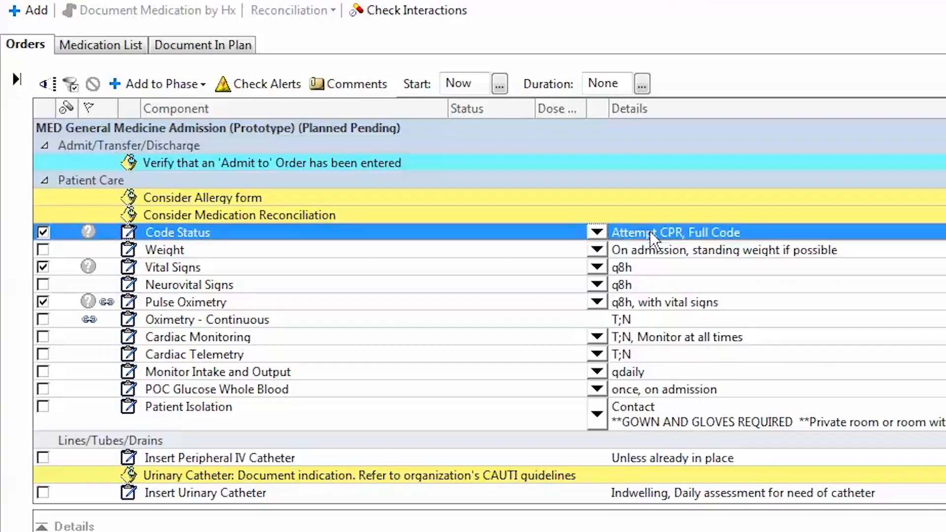
mouse_move(166, 253)
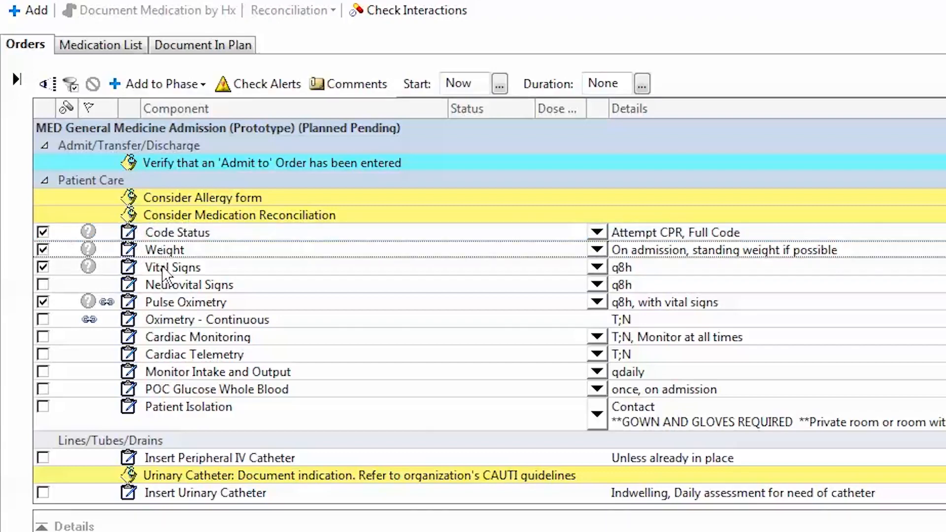
mouse_move(646, 281)
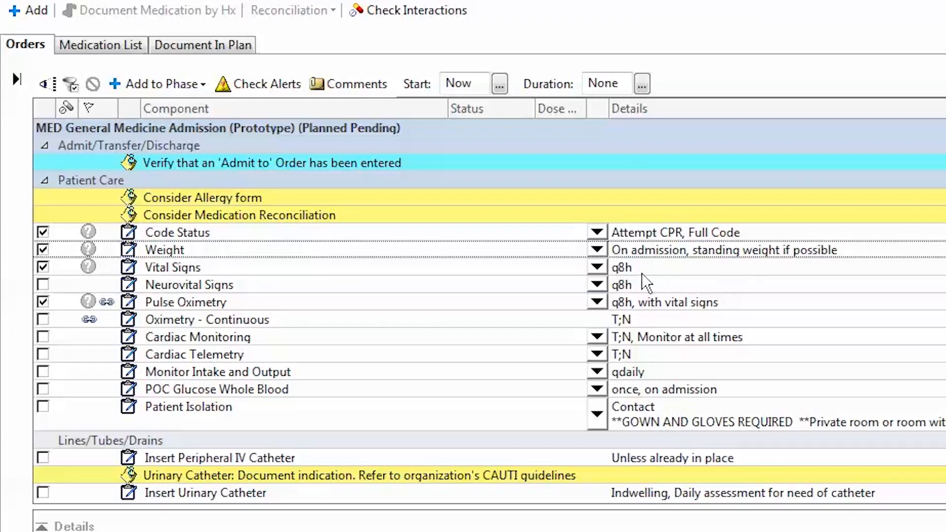
mouse_move(158, 296)
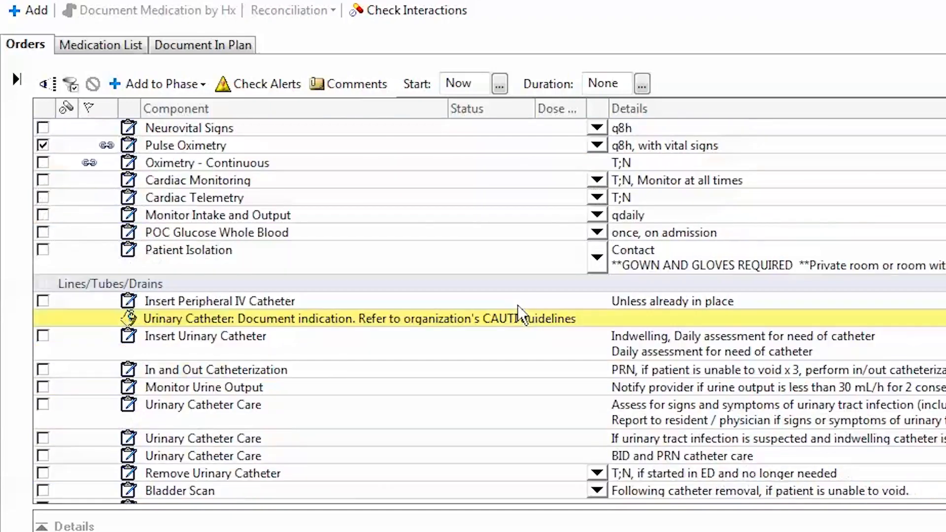
scroll("down", 3)
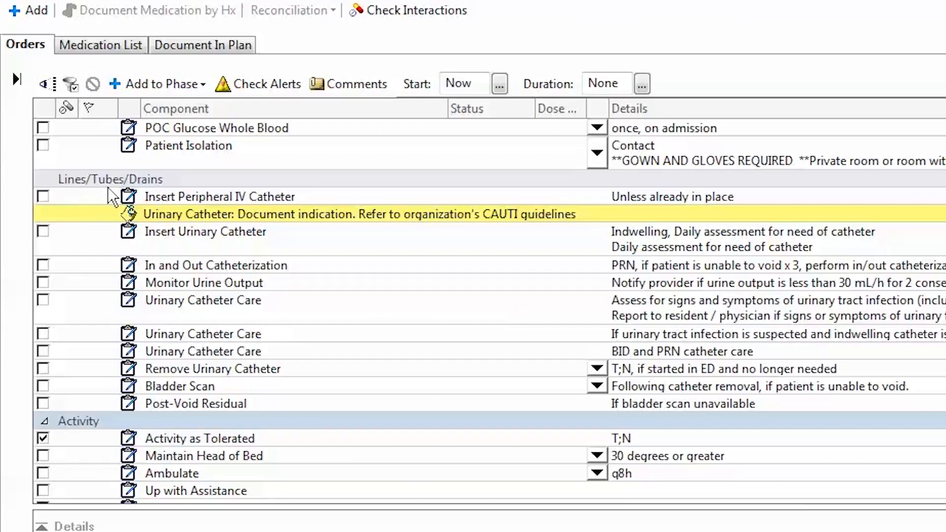
mouse_move(237, 204)
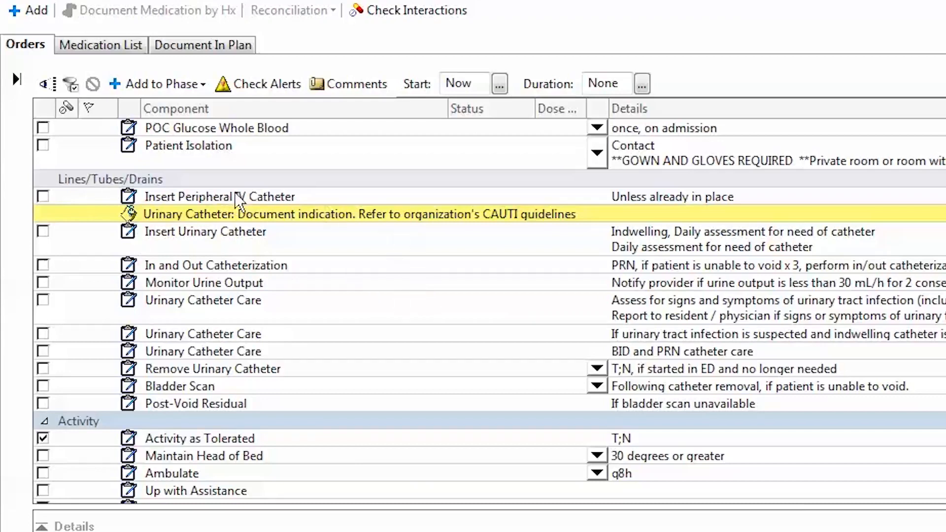
left_click(43, 196)
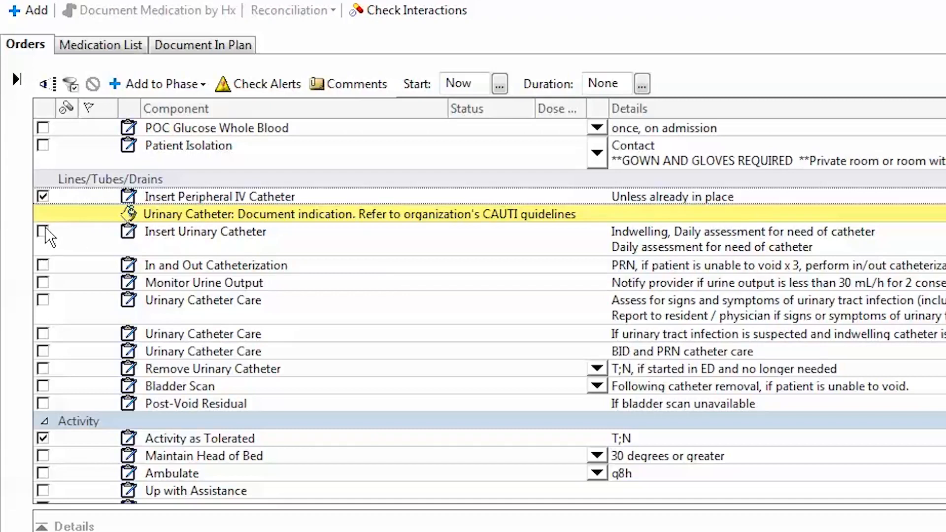
left_click(42, 231)
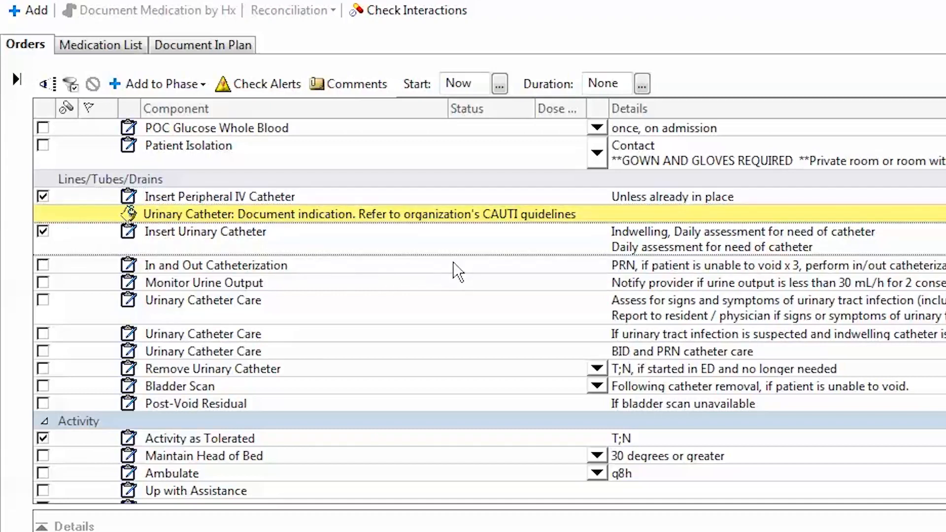
scroll("down", 3)
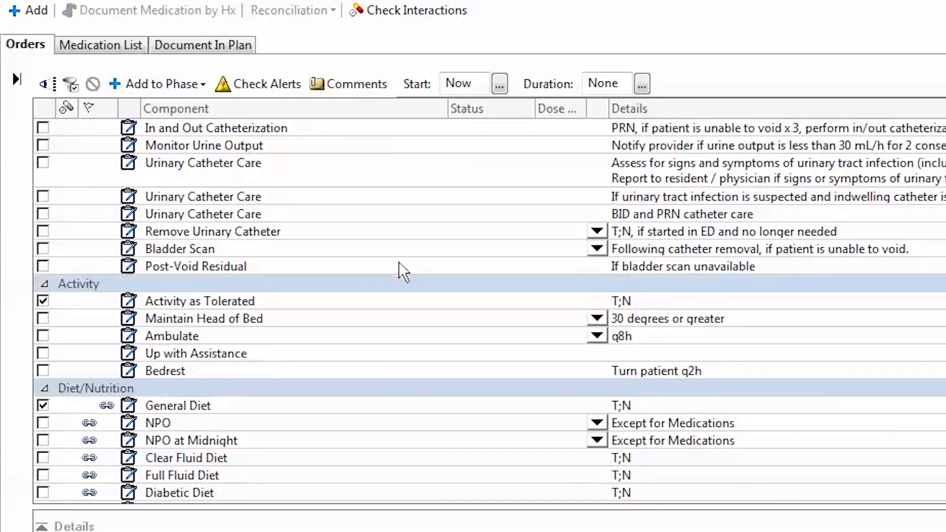
scroll("down", 3)
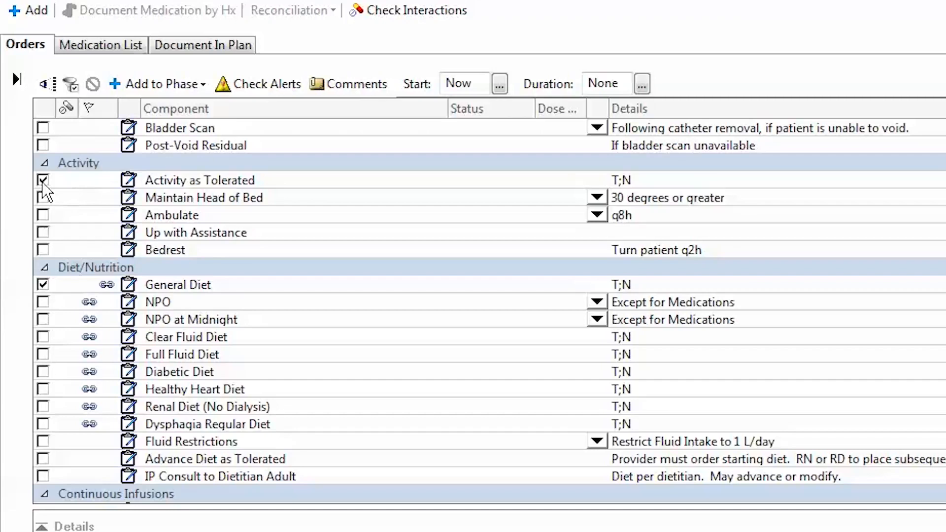
mouse_move(187, 192)
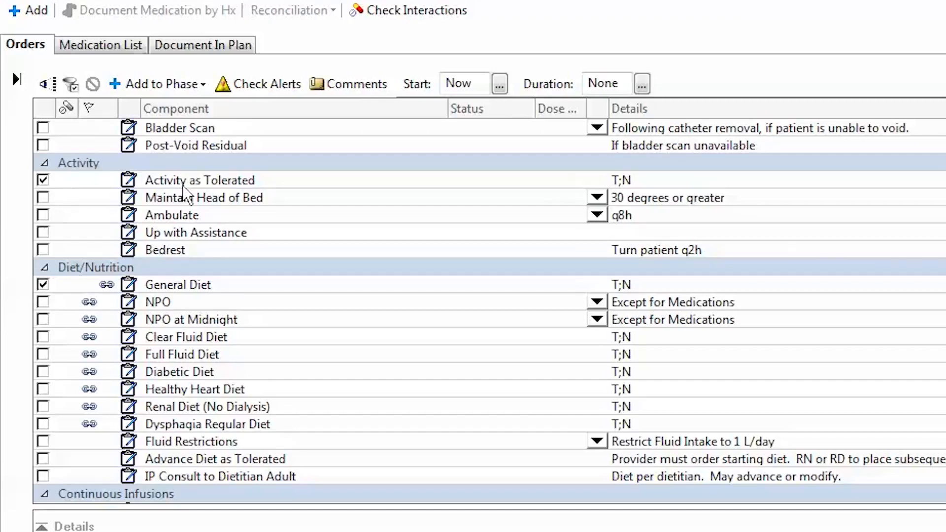
scroll("down", 3)
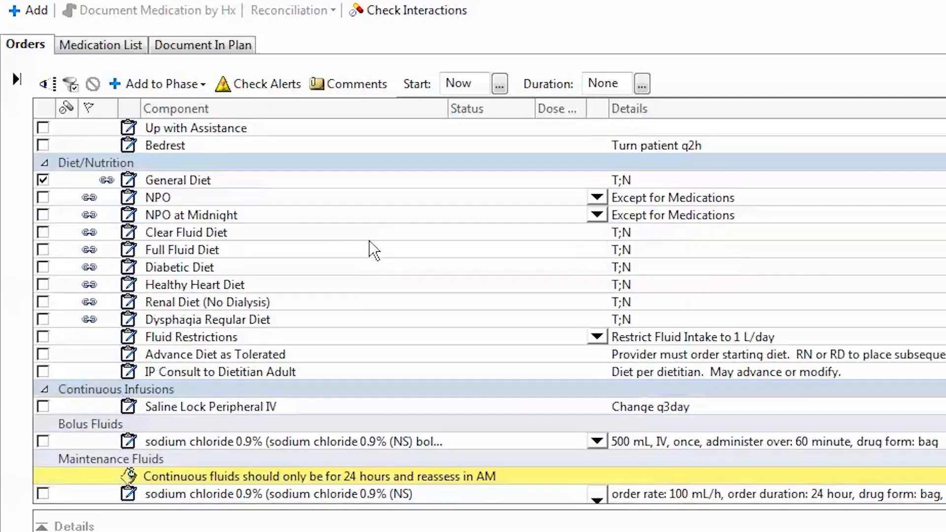
scroll("down", 3)
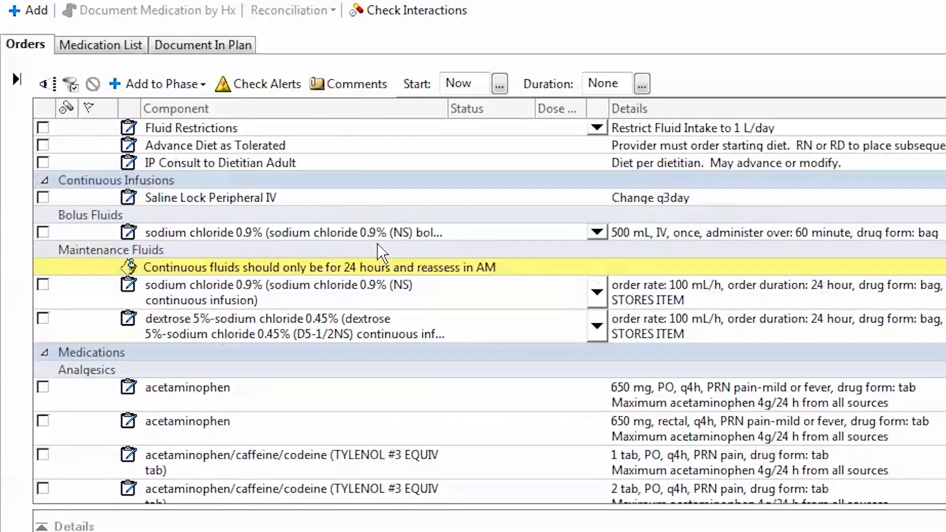
mouse_move(168, 196)
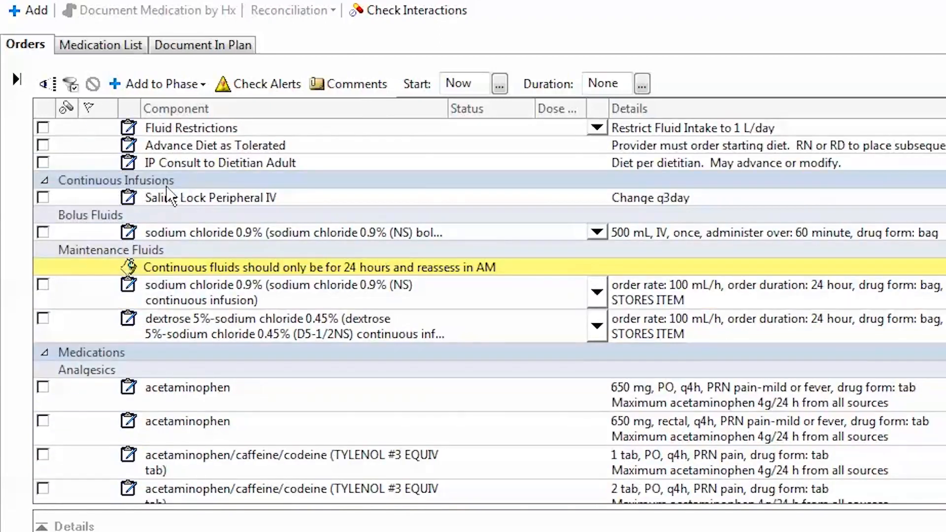
mouse_move(190, 232)
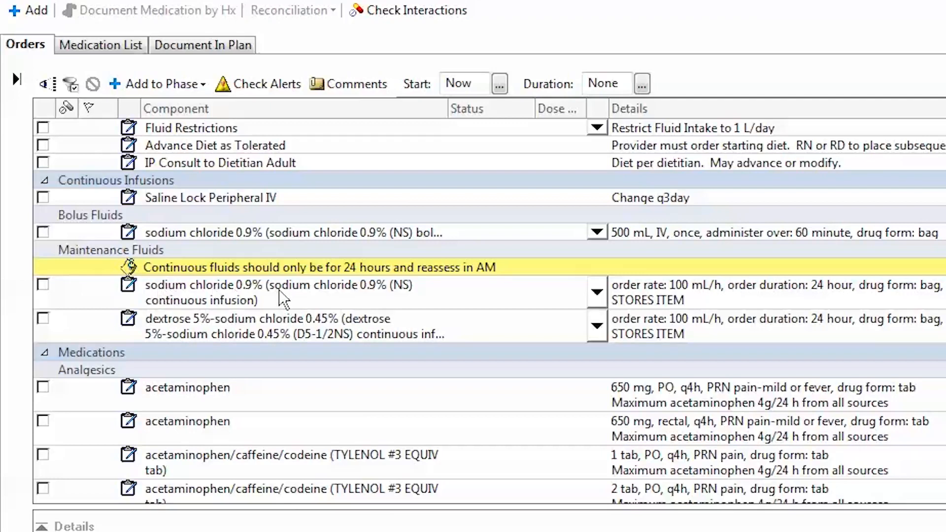
Select the sodium chloride 0.9% continuous infusion at 100 mL/h under Maintenance Fluids.
left_click(42, 284)
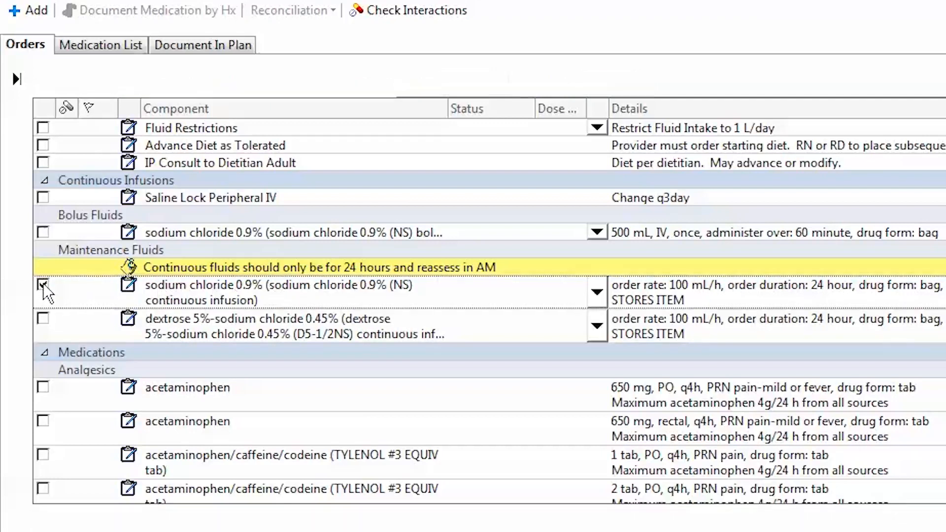
left_click(42, 284)
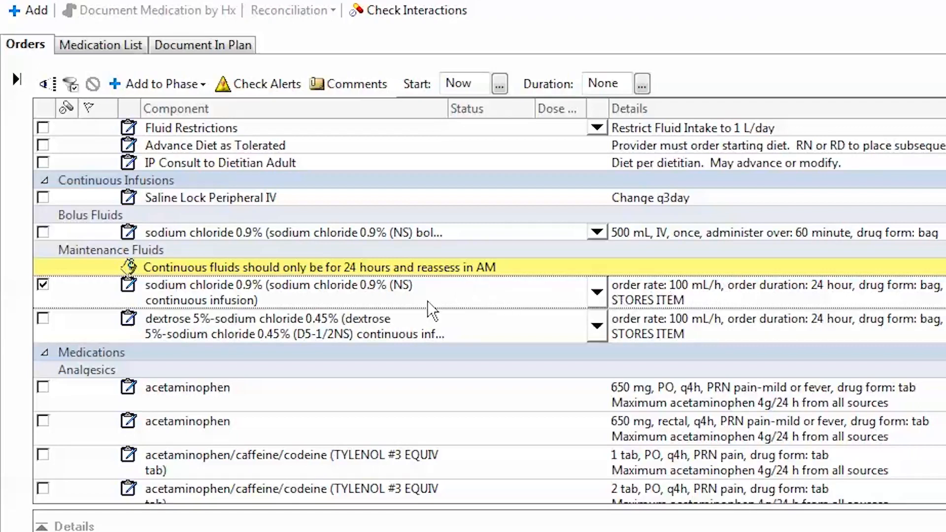
scroll("down", 3)
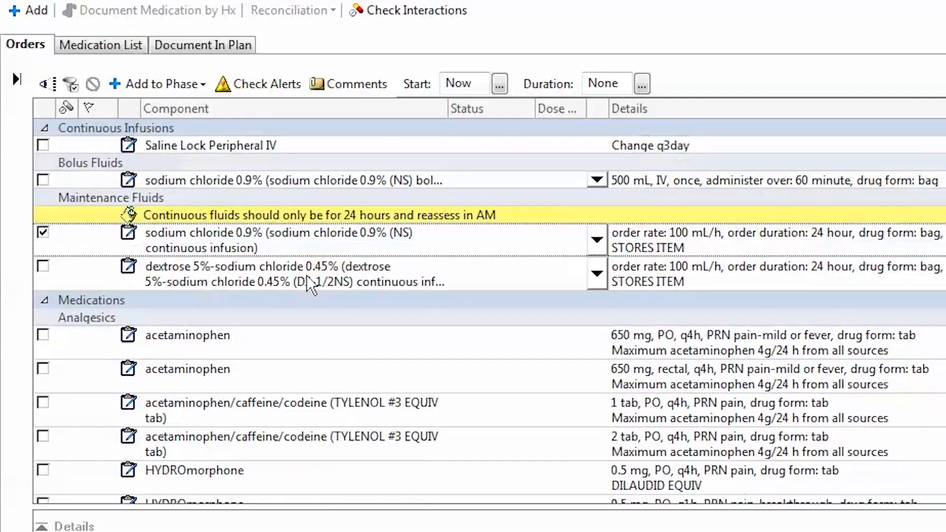
Select zopiclone 7.5 mg at bedtime under HS Sedation.
scroll("down", 3)
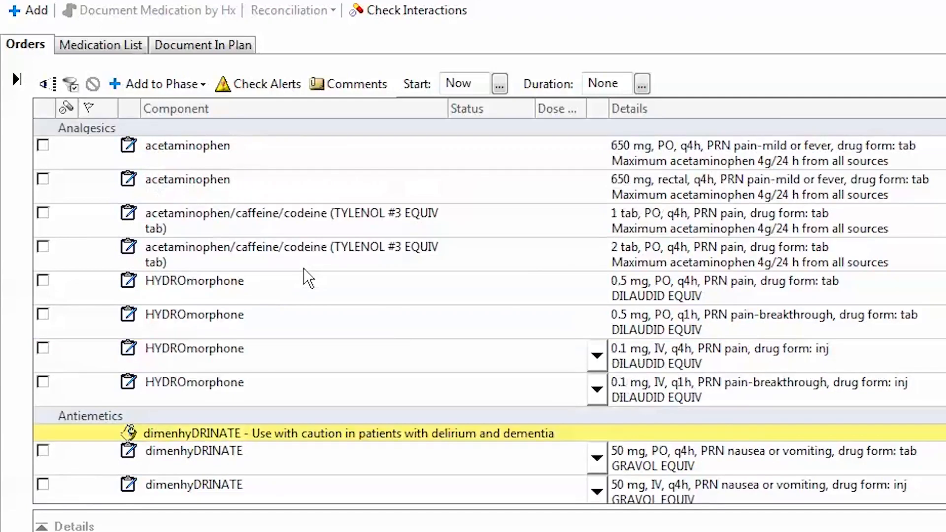
scroll("down", 3)
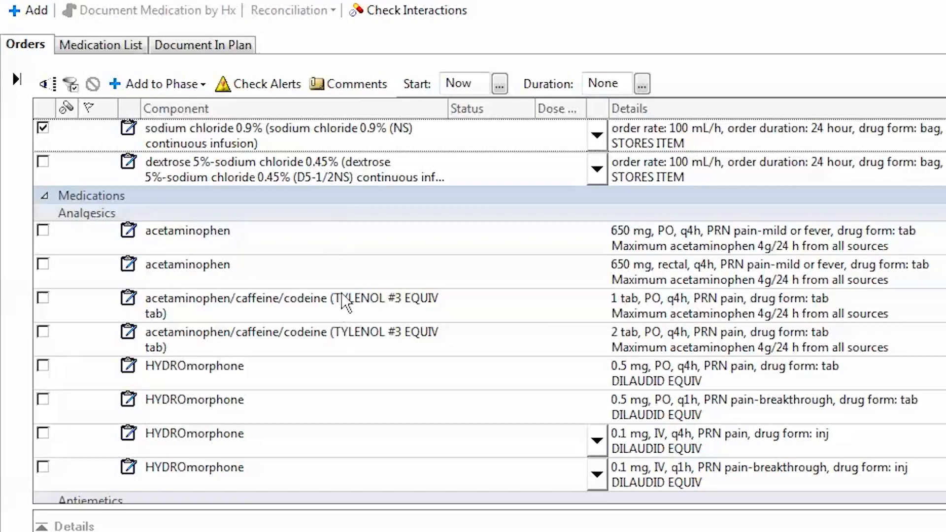
scroll("down", 3)
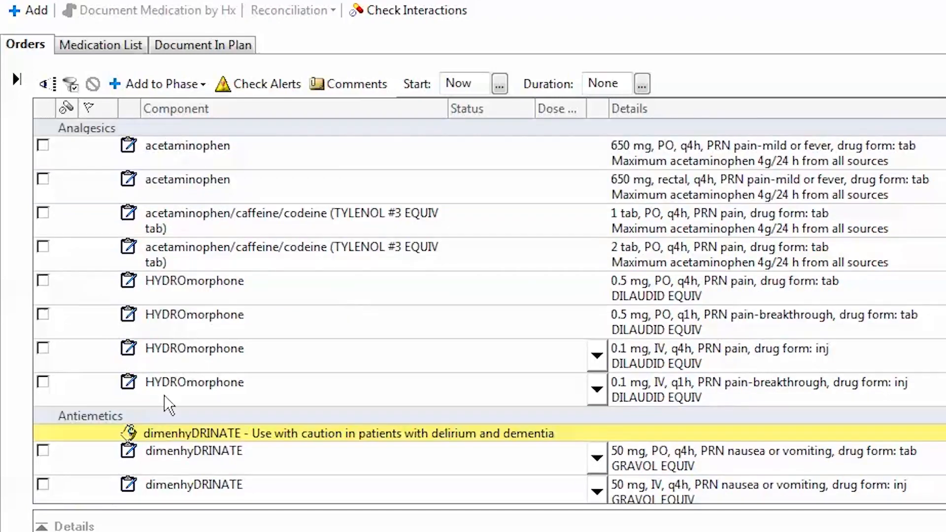
scroll("down", 3)
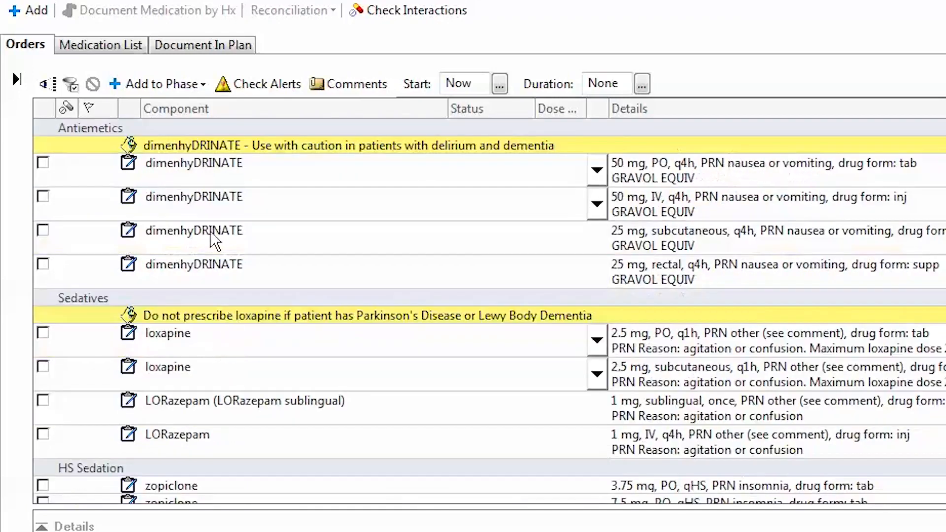
scroll("down", 3)
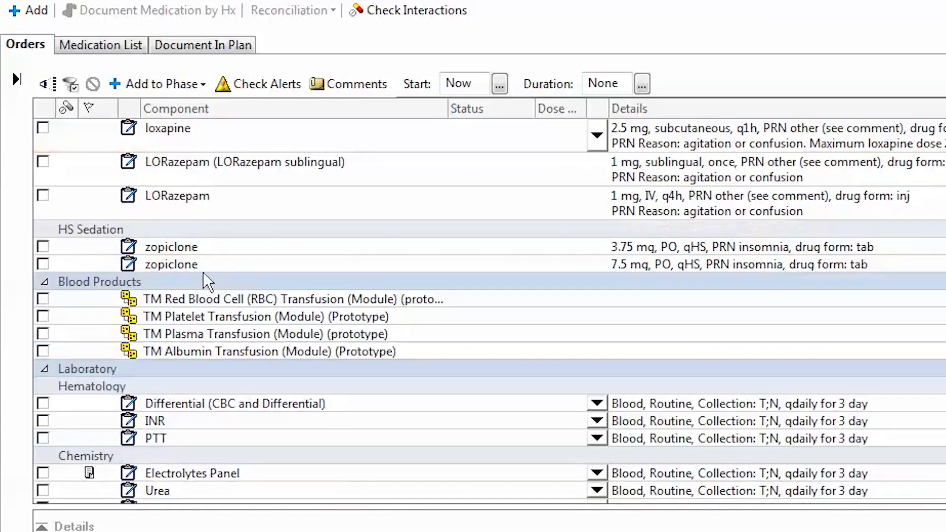
mouse_move(258, 244)
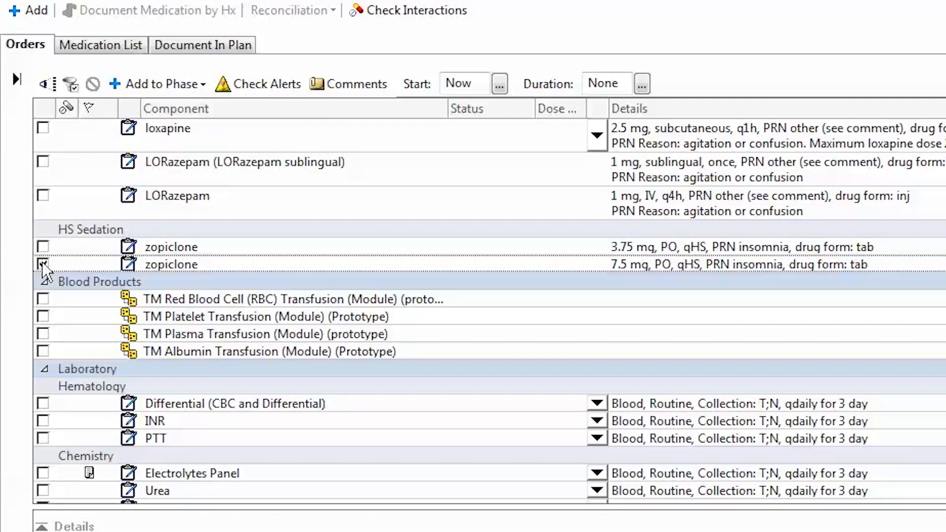
left_click(42, 264)
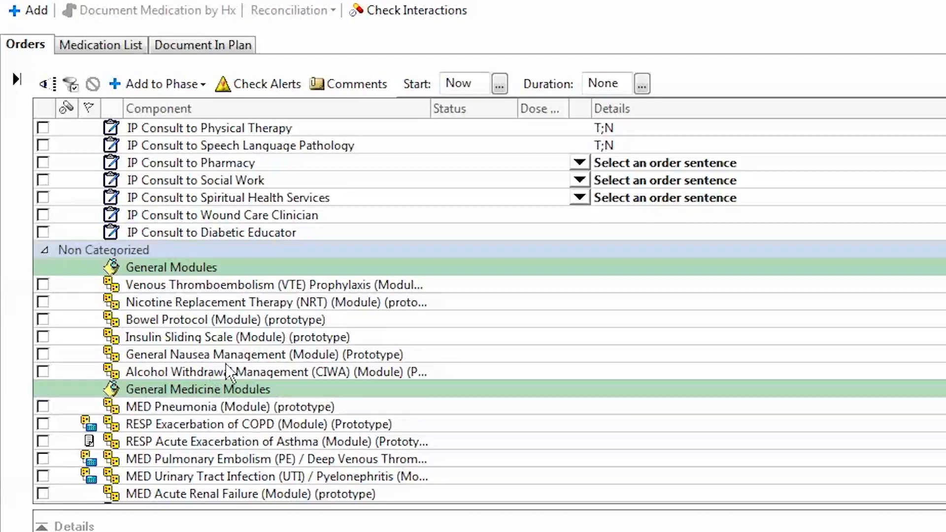
mouse_move(226, 371)
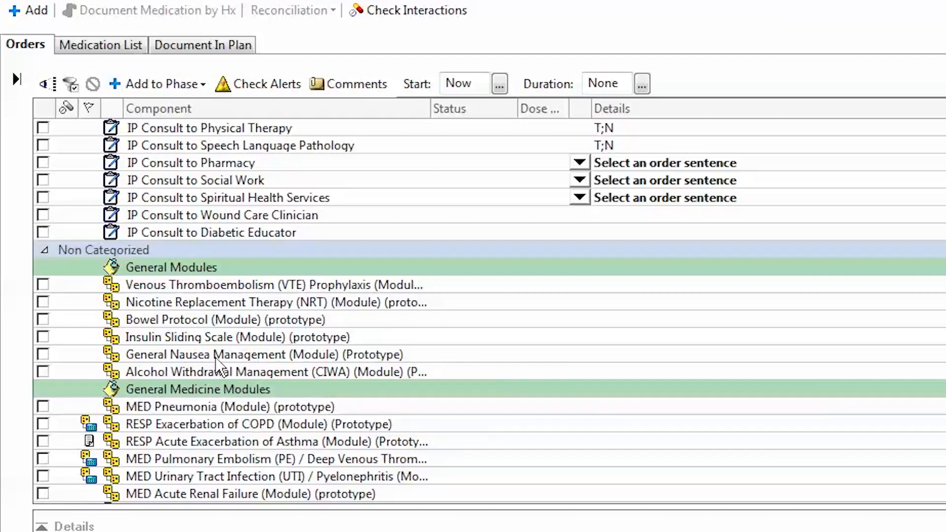
mouse_move(637, 153)
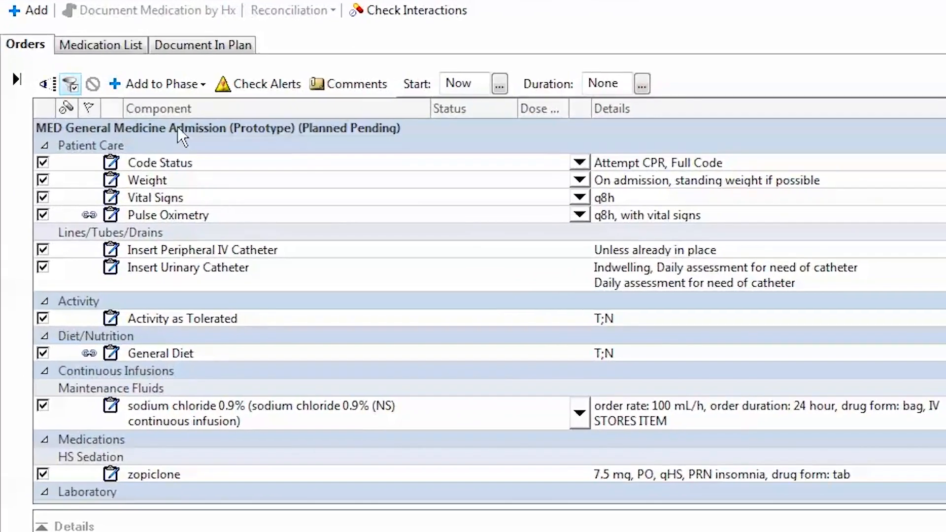
mouse_move(162, 461)
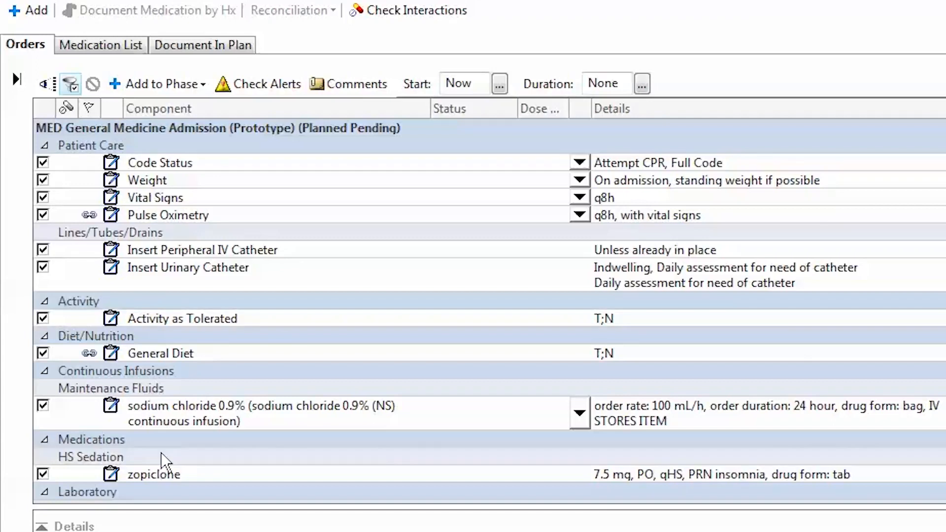
mouse_move(161, 287)
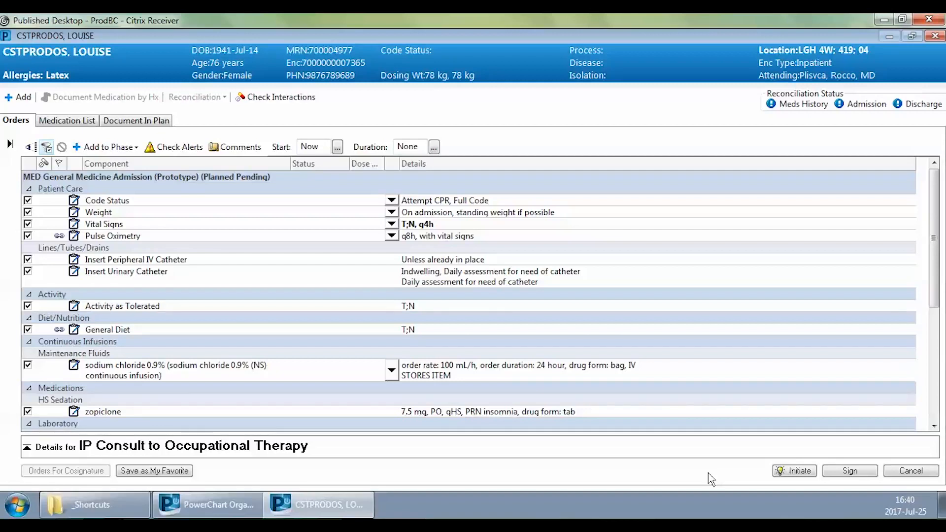
mouse_move(684, 460)
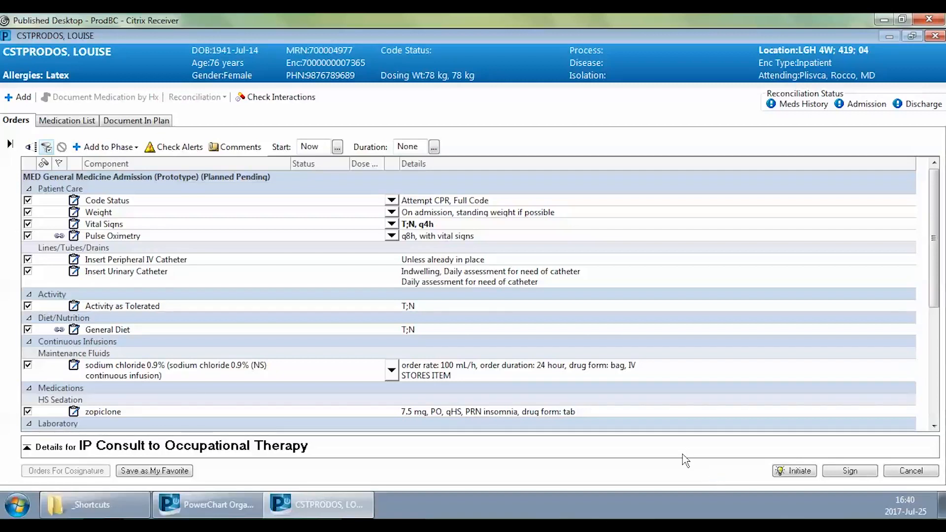
Set the Vital Signs order sentence to q4h.
left_click(794, 471)
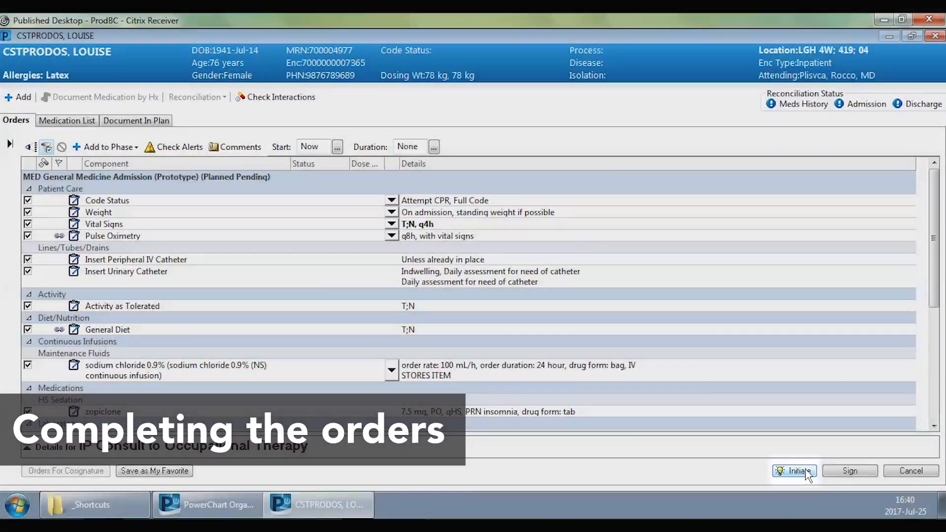
Initiate the admission plan and move its orders, including dalteparin and cefuroxime, to signature.
left_click(793, 470)
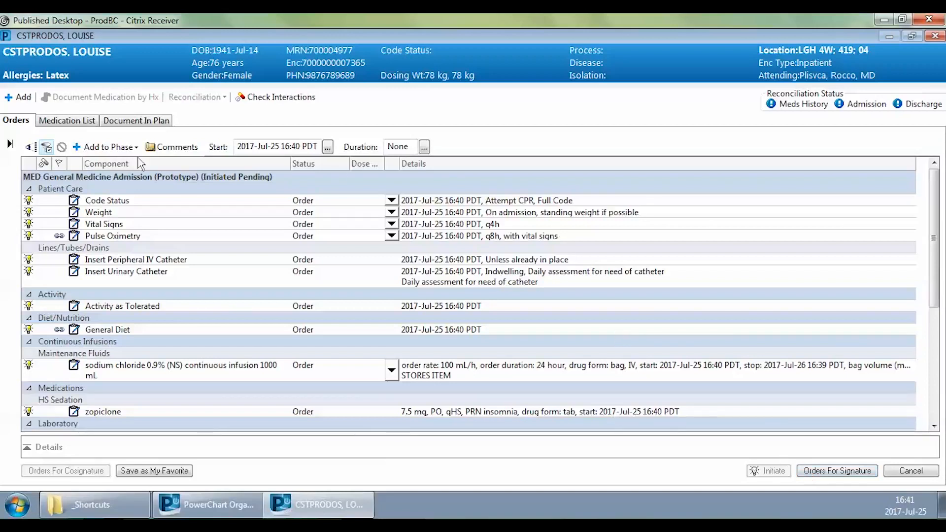
mouse_move(174, 311)
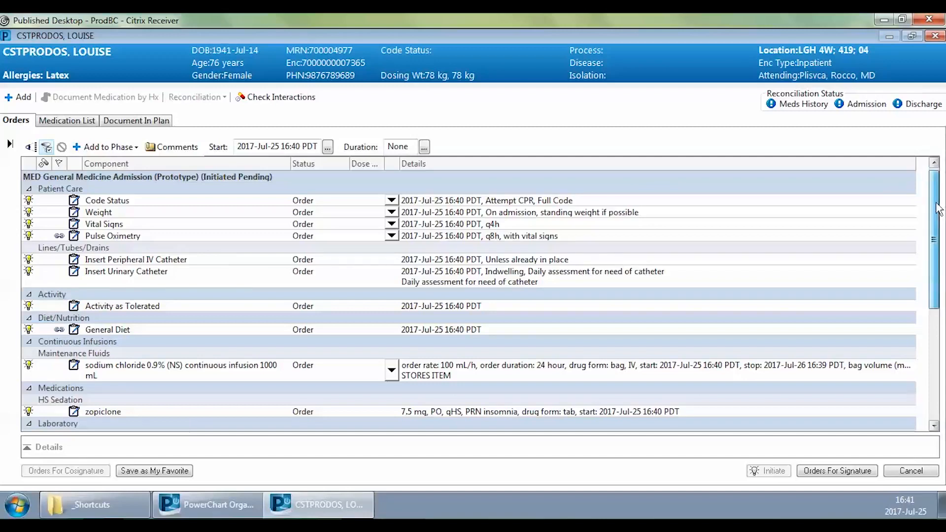
scroll("down", 3)
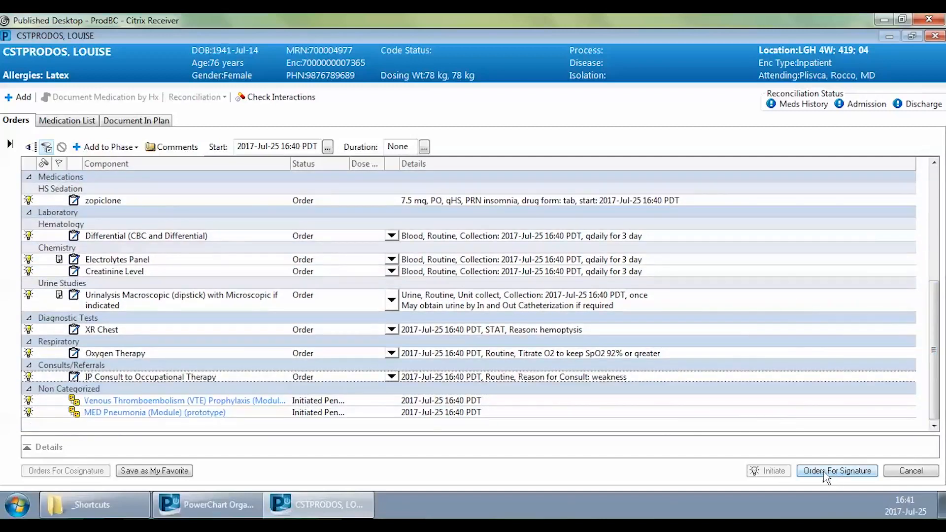
left_click(836, 471)
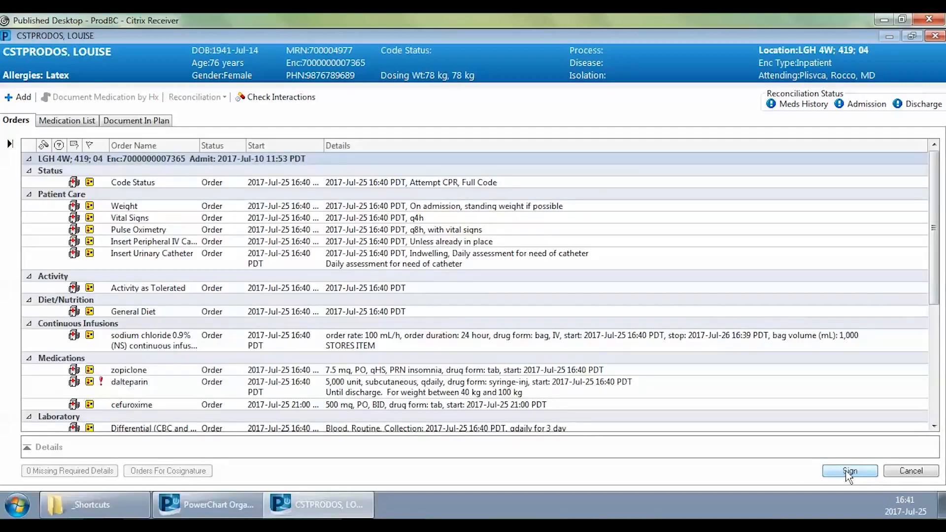
Sign the admission orders so they read Ordered, then finish back at Quick Orders.
left_click(849, 471)
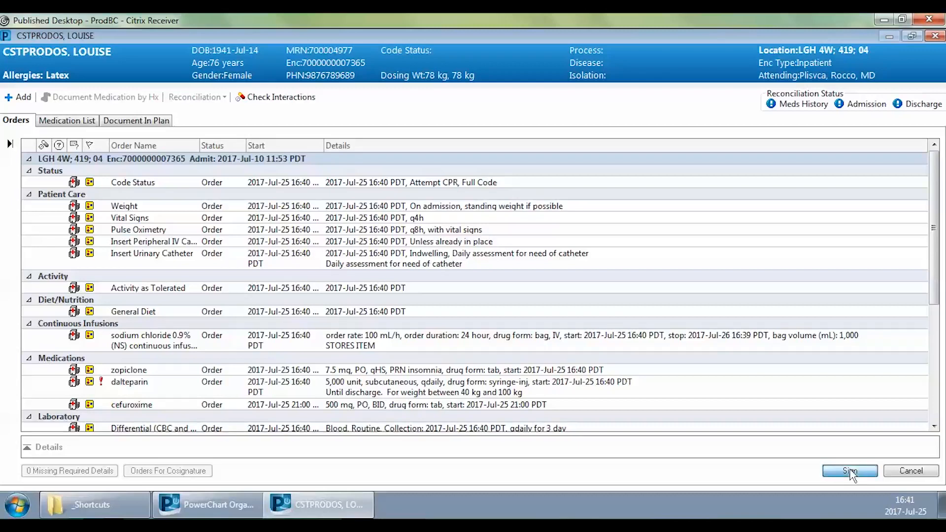
left_click(849, 471)
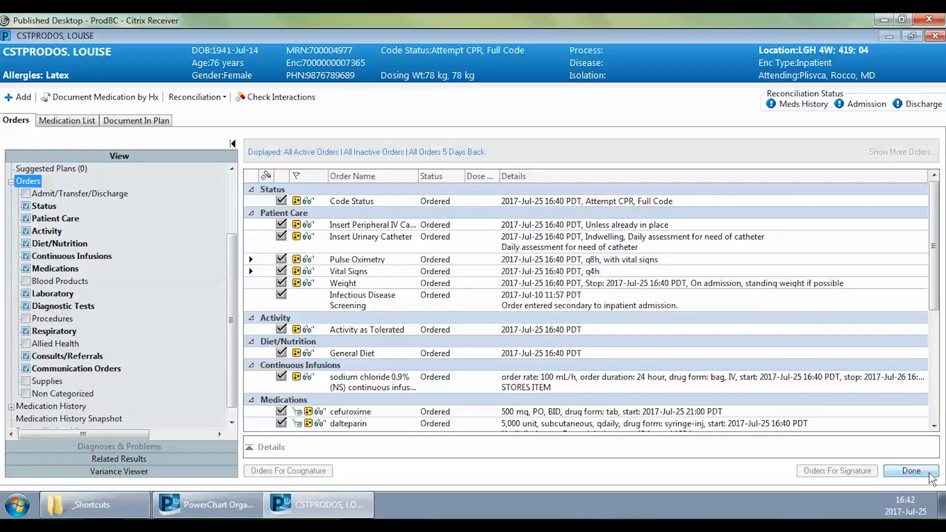
left_click(910, 471)
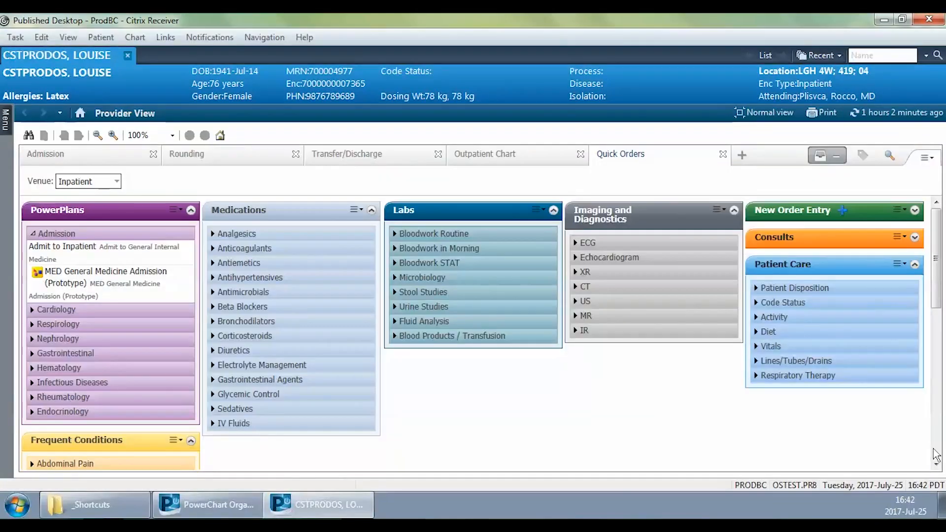